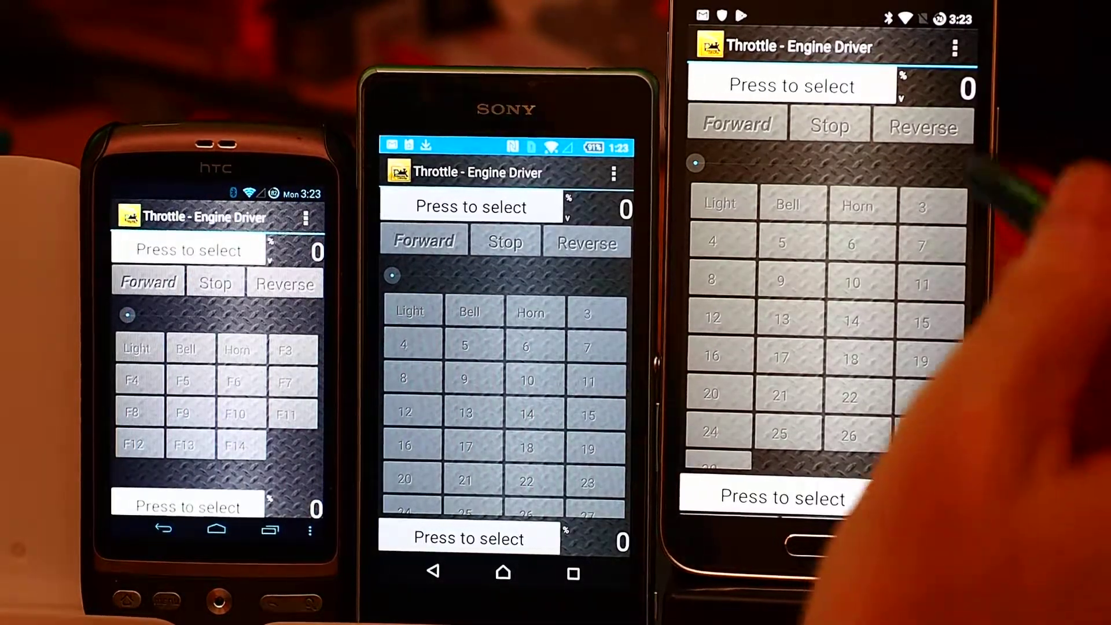
Step: Load PA# 2511 snd and PA# 2528 snd from the roster onto the large phone's throttles
click(955, 47)
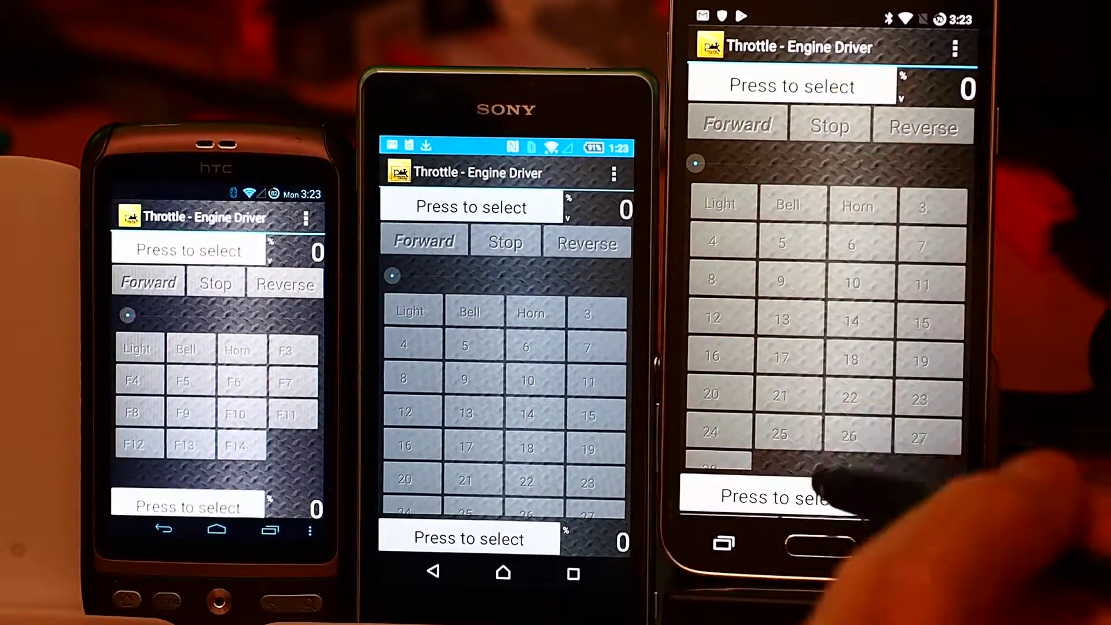
click(769, 497)
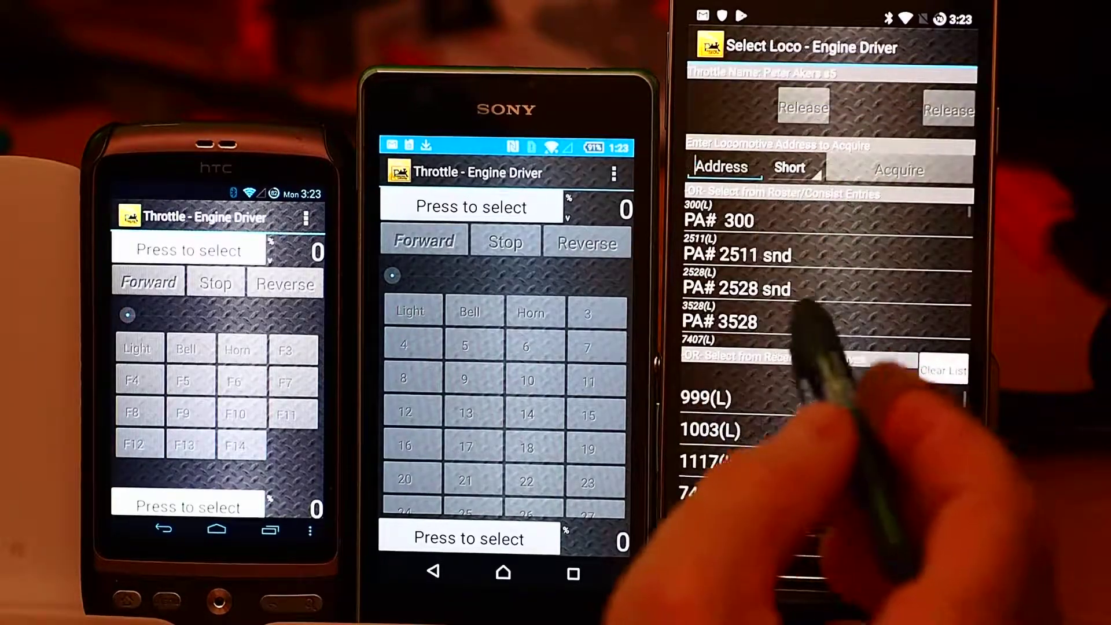
click(737, 255)
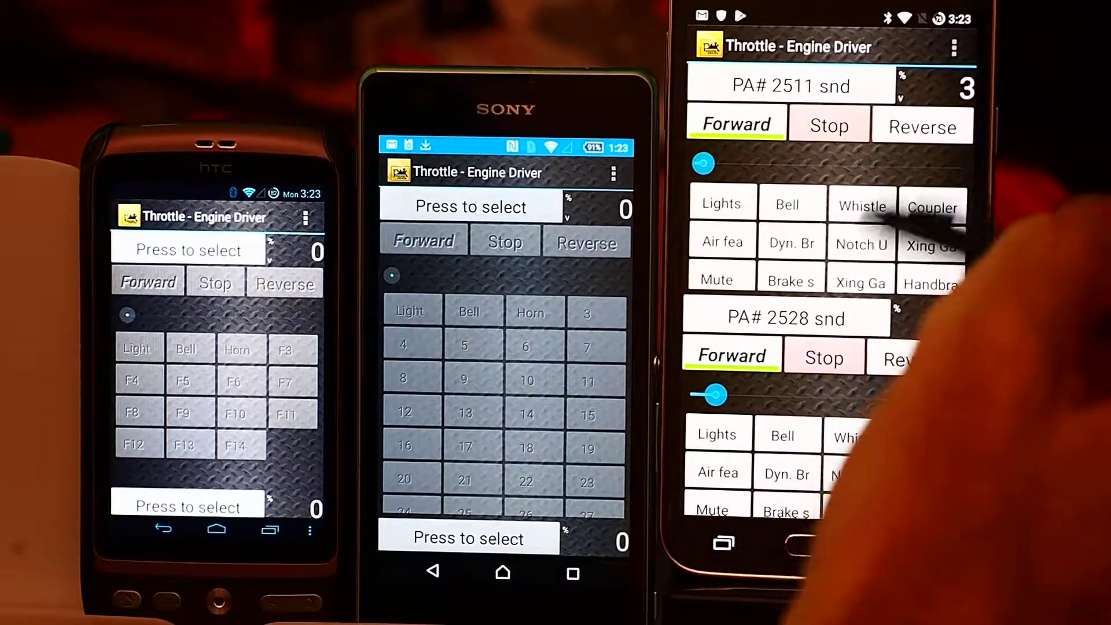
Step: Set the large phone's Number of throttles preference to Three
click(953, 47)
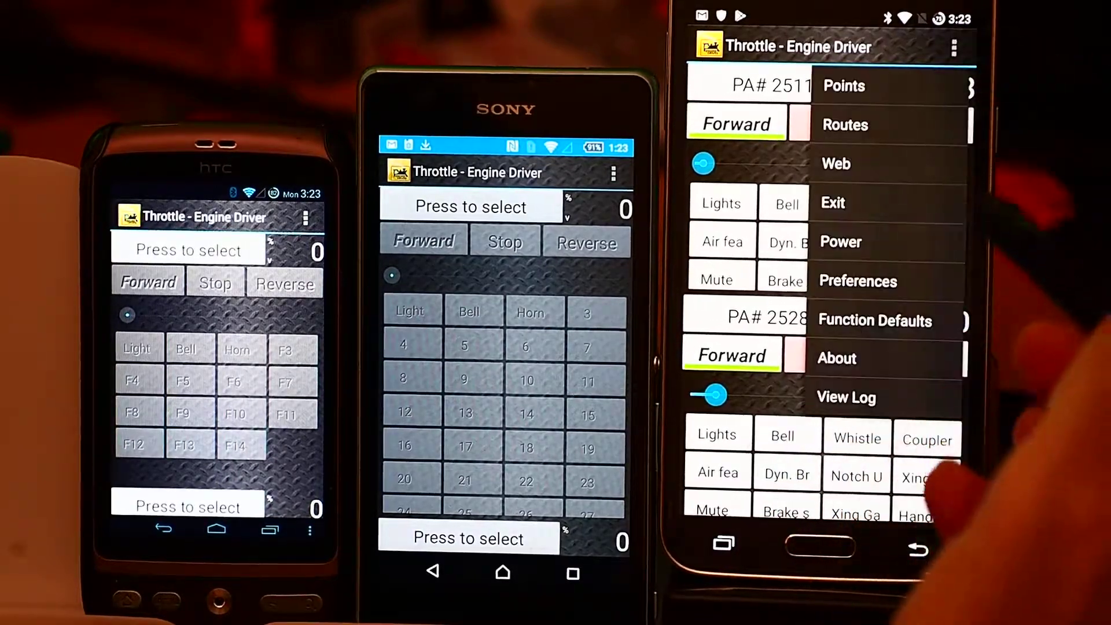
click(859, 280)
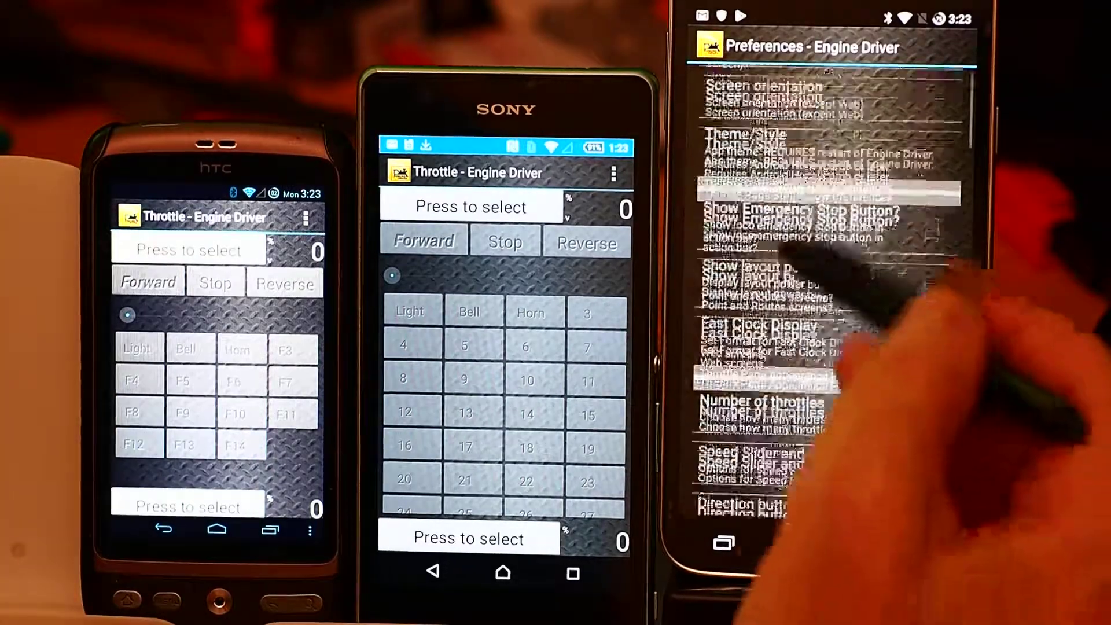
click(780, 411)
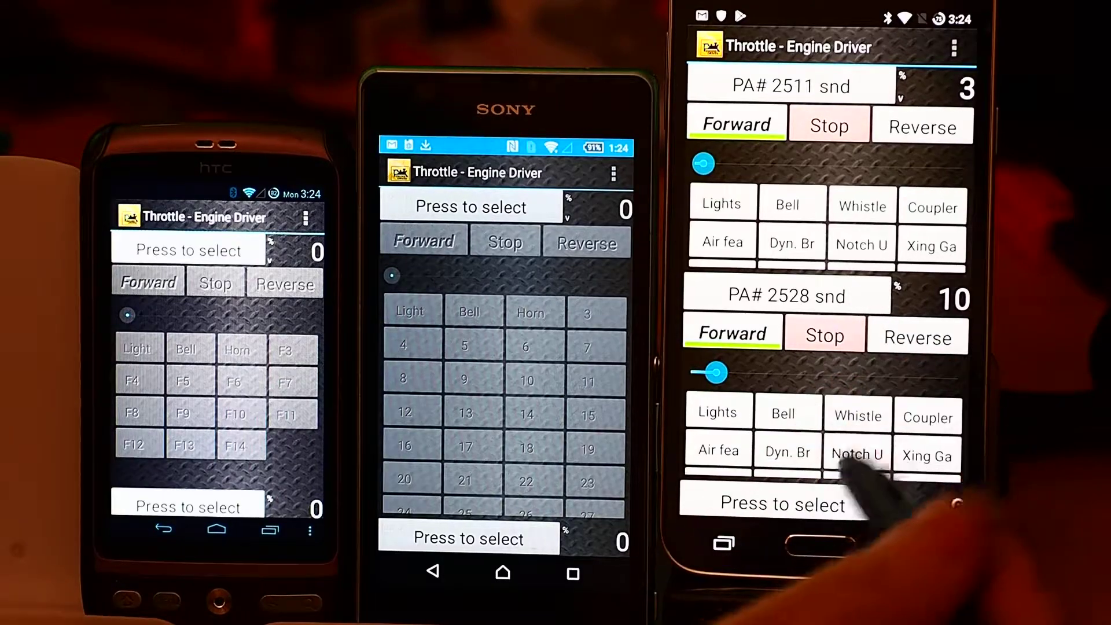
Step: Assign PA# 3528 to the third throttle and run the locos at 21, 48 and 38
click(784, 503)
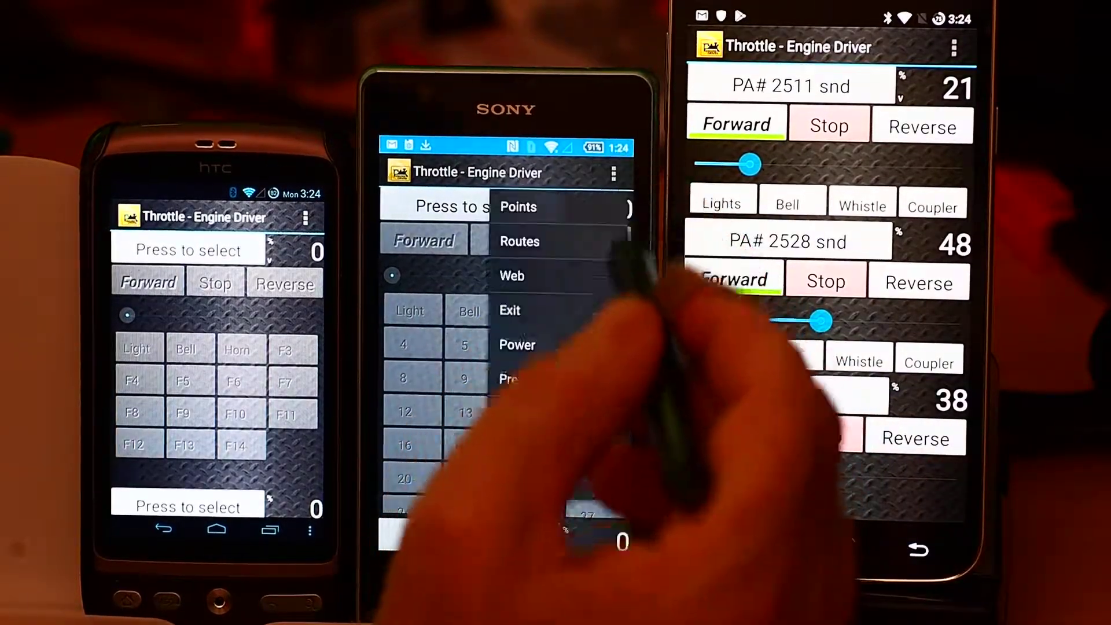
Step: Set the Sony phone to three throttles and run its locos at 51, 44 and 48
click(510, 379)
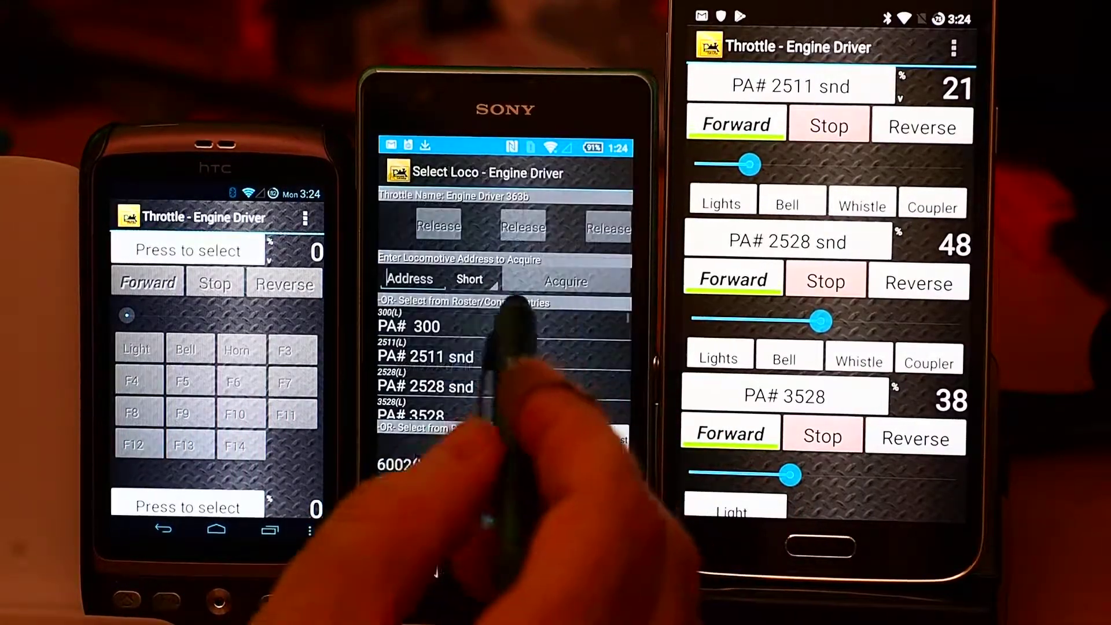
click(427, 357)
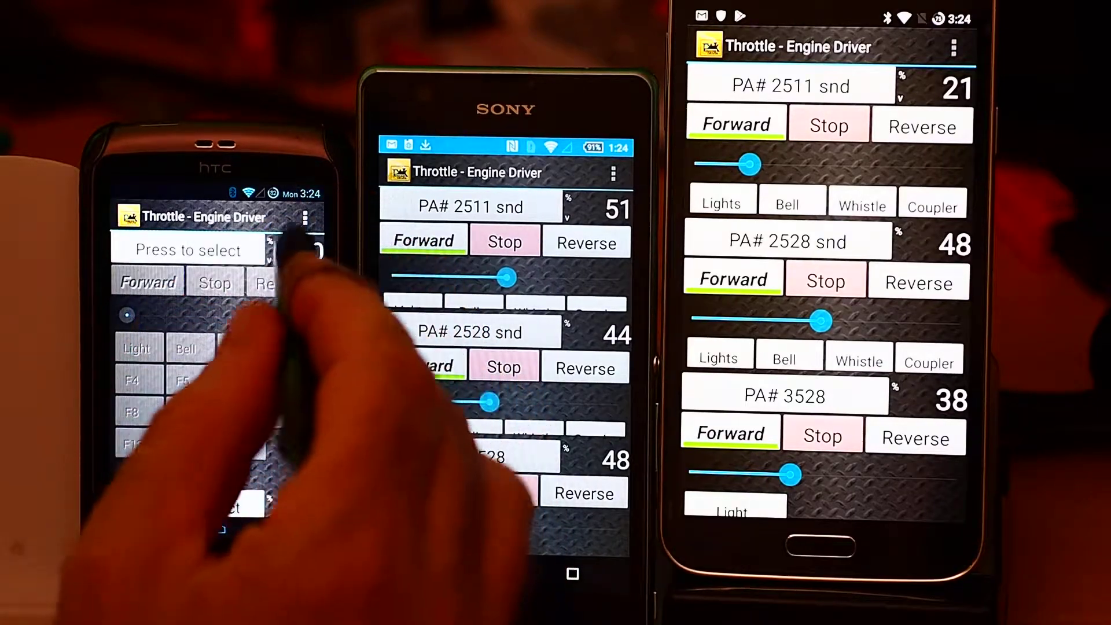
Step: Set the HTC phone's Number of throttles to Three and show the loco roster
click(305, 217)
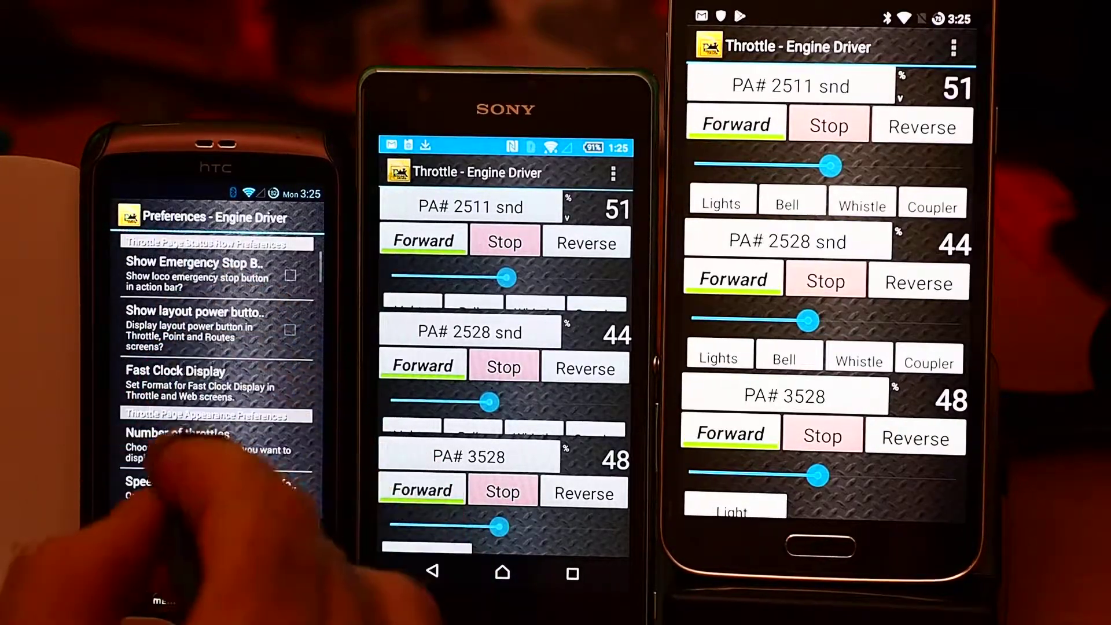
click(177, 433)
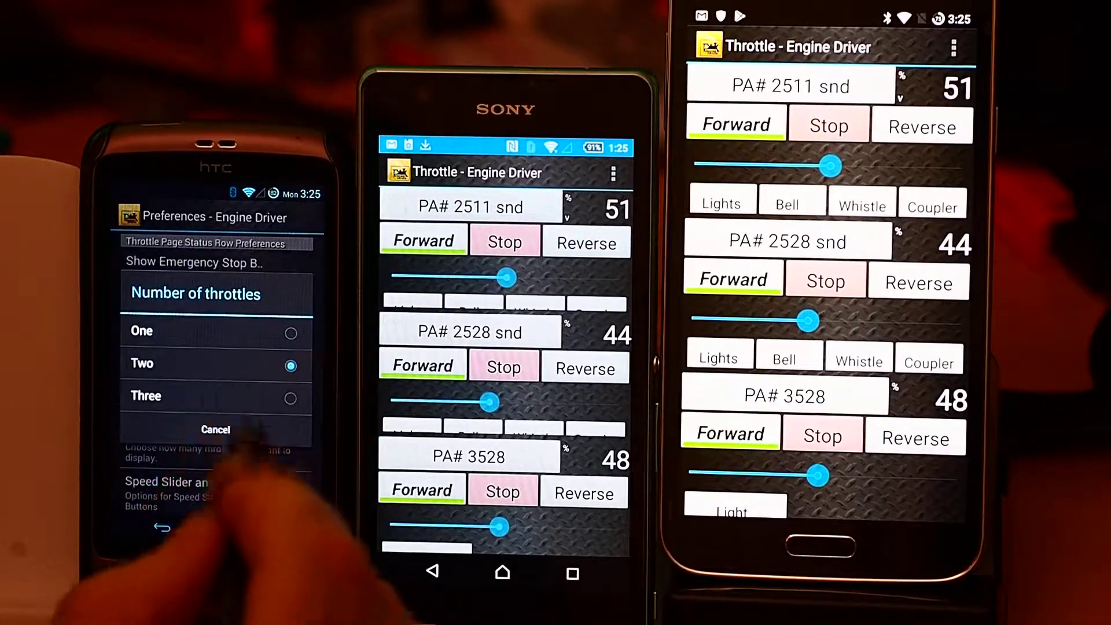
click(215, 430)
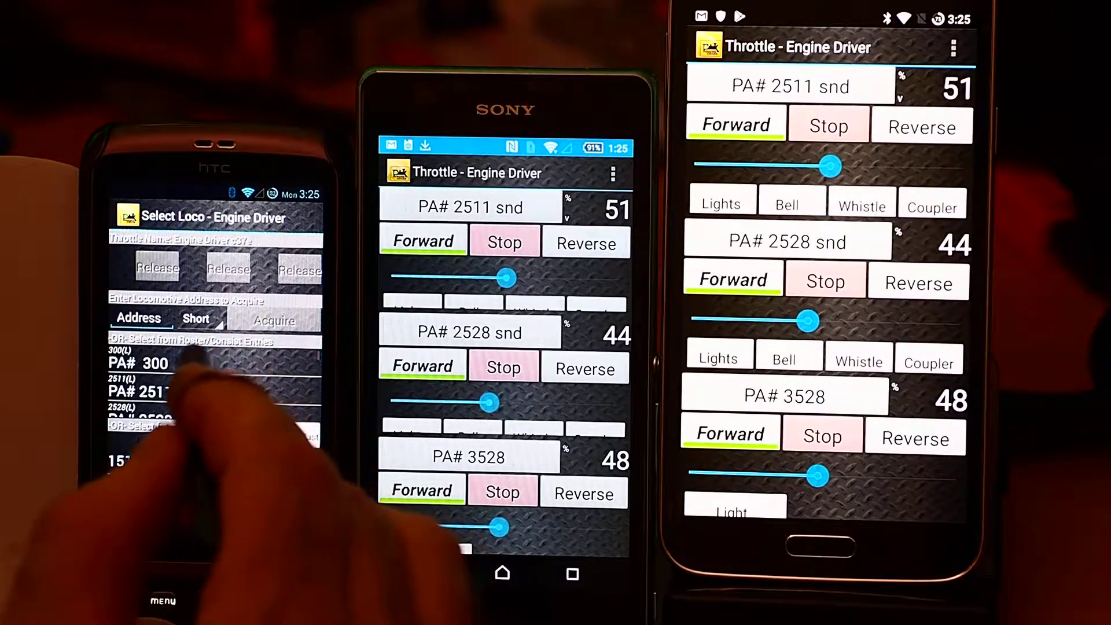
Step: Run PA# 2511 snd at 54 and two PA# 2528 snd at 56 on the HTC phone
click(139, 389)
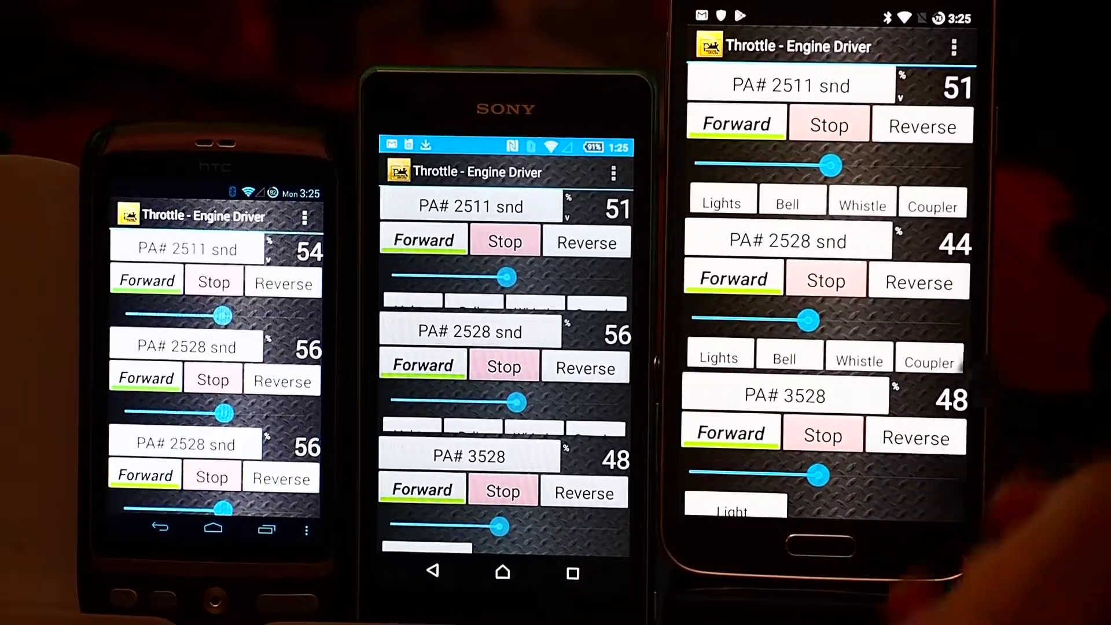
click(954, 48)
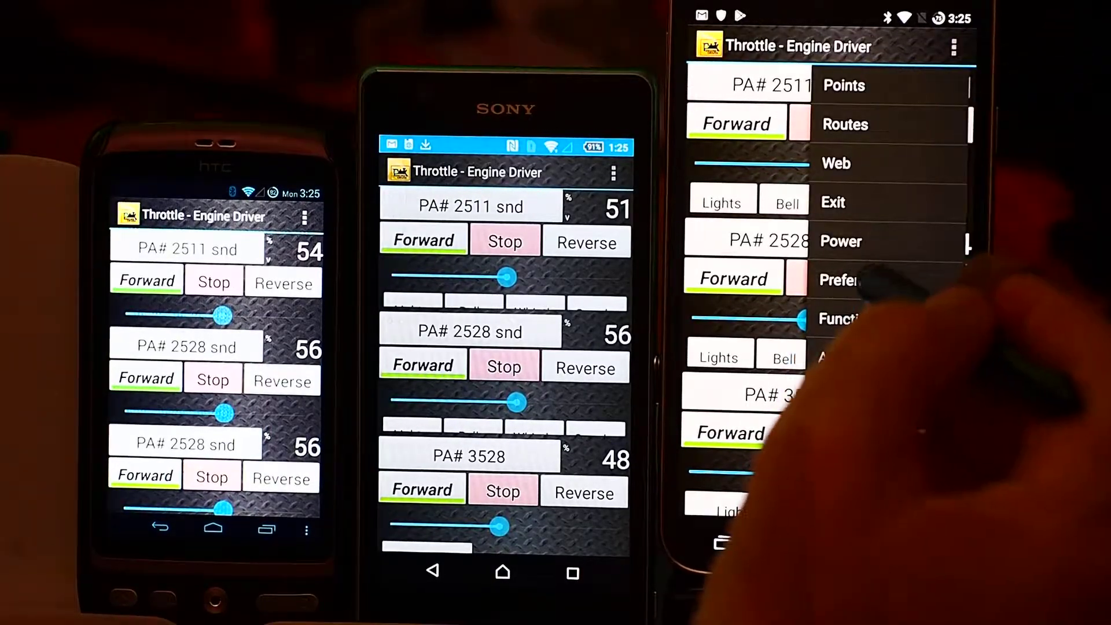
Step: Set Number of throttles to Two on the large and Sony phones
click(846, 279)
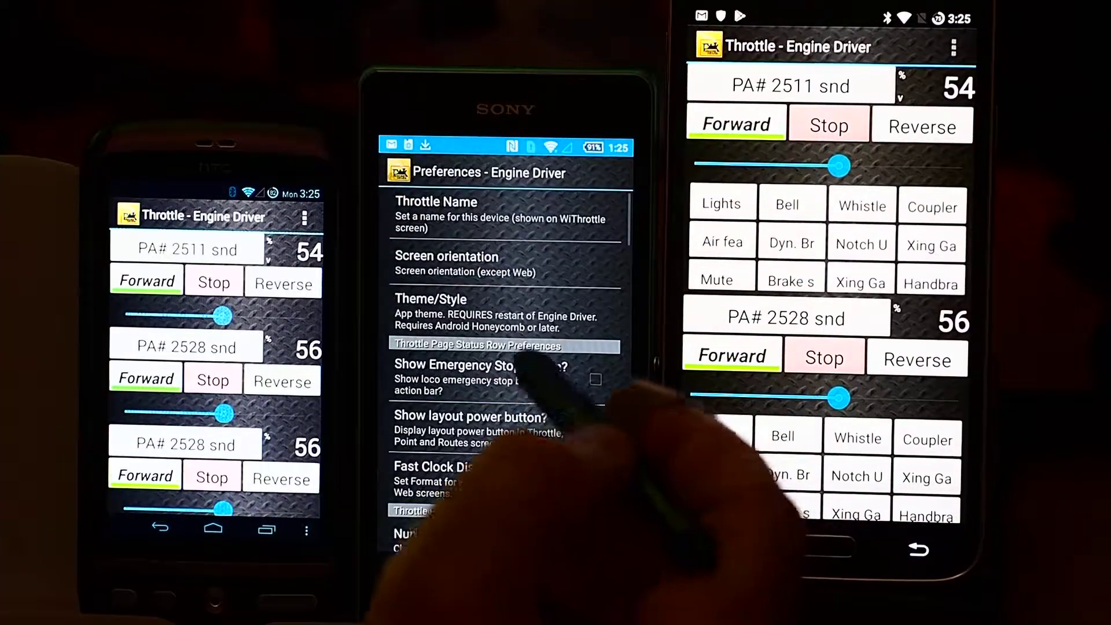
scroll(down, 3)
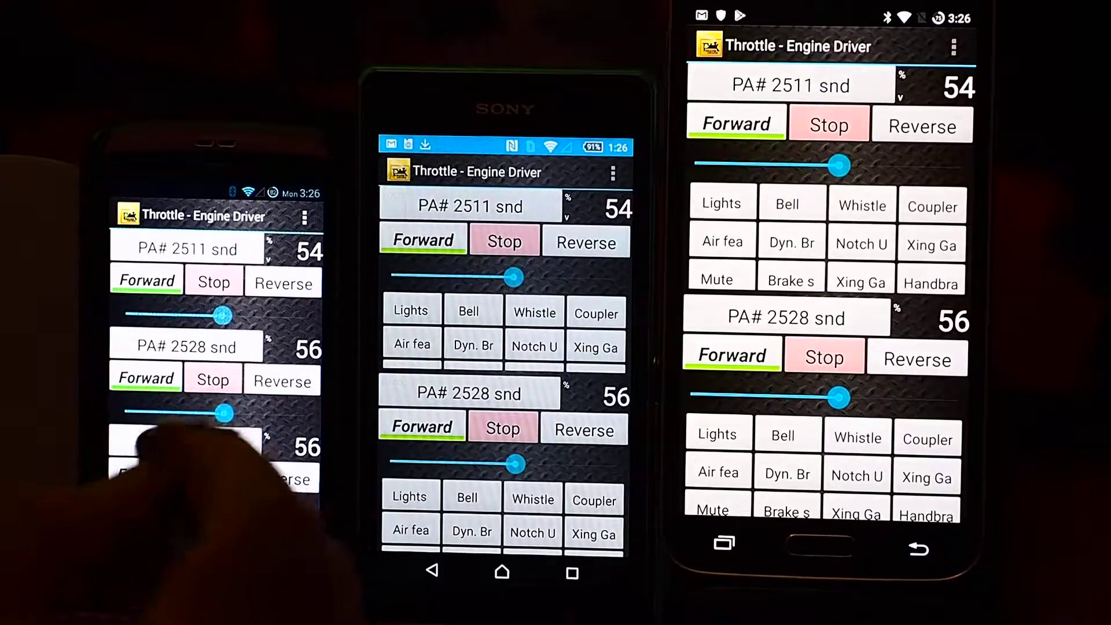
Step: Change the HTC phone's Number of throttles preference to Two
click(305, 218)
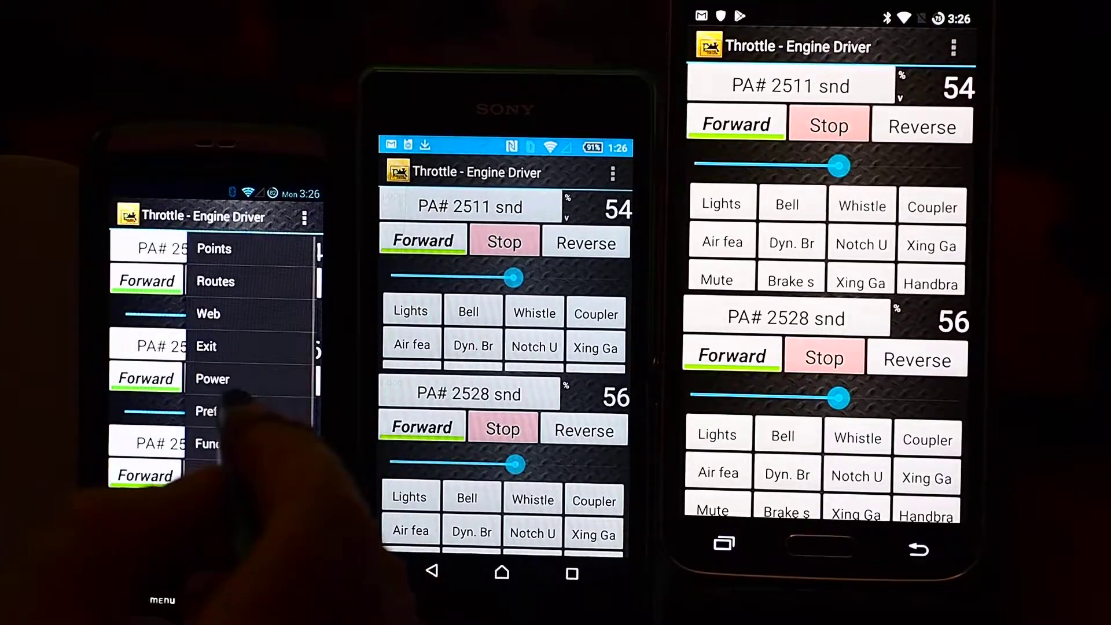
click(177, 354)
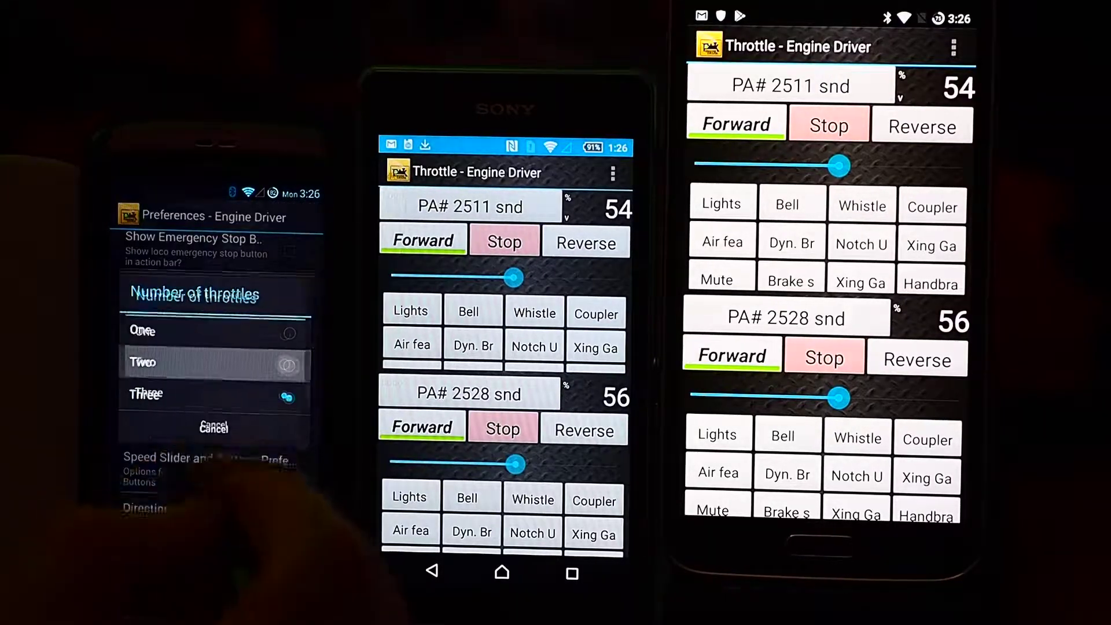
click(214, 427)
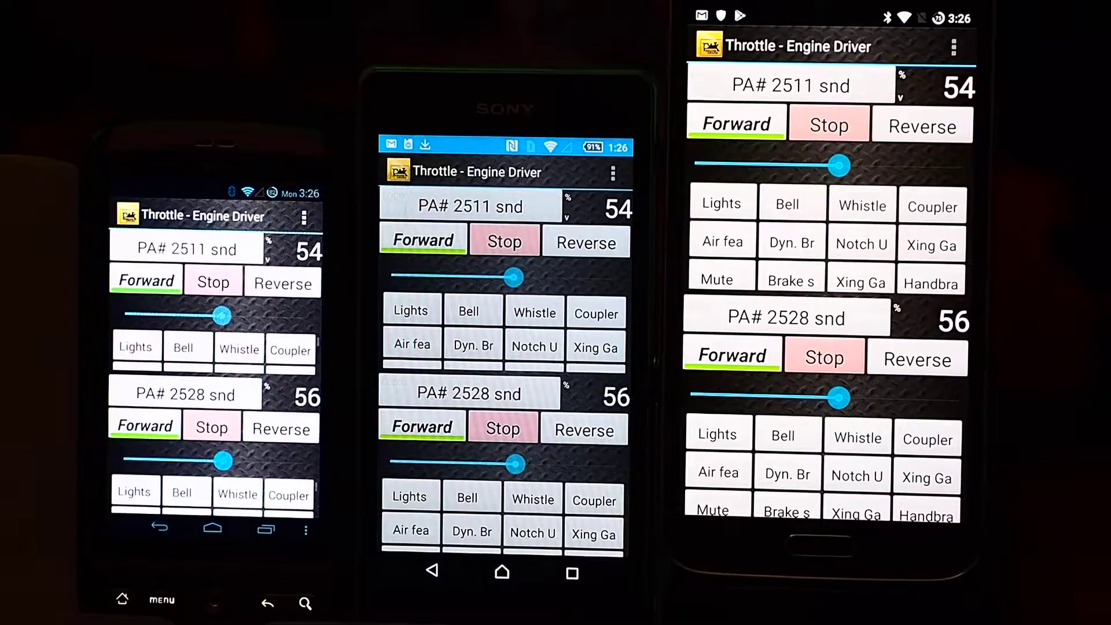